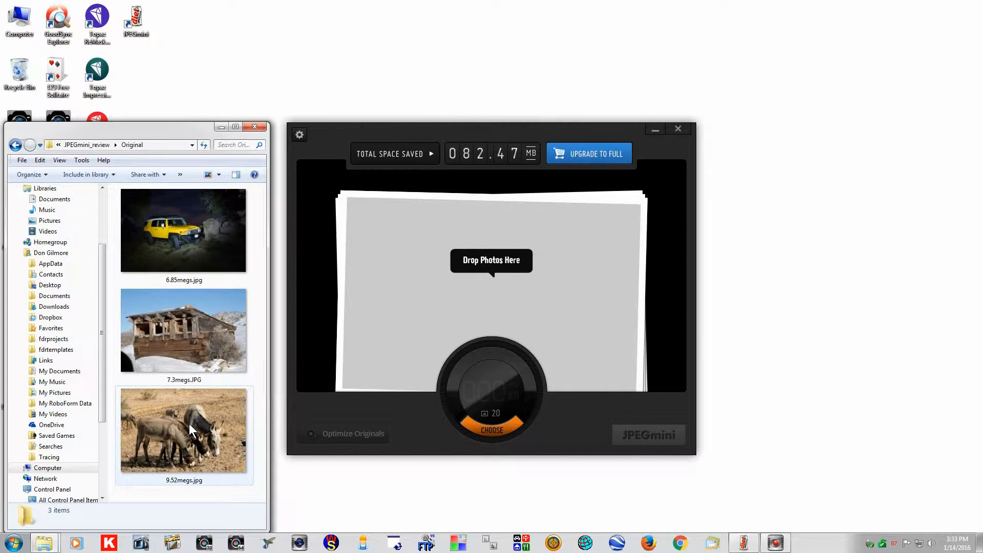
mouse_move(191, 430)
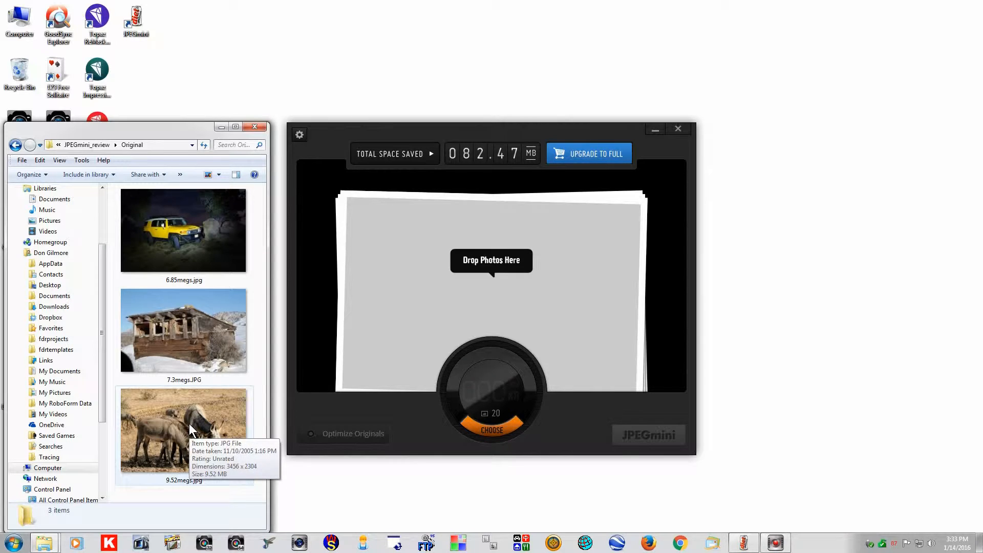
mouse_move(422, 362)
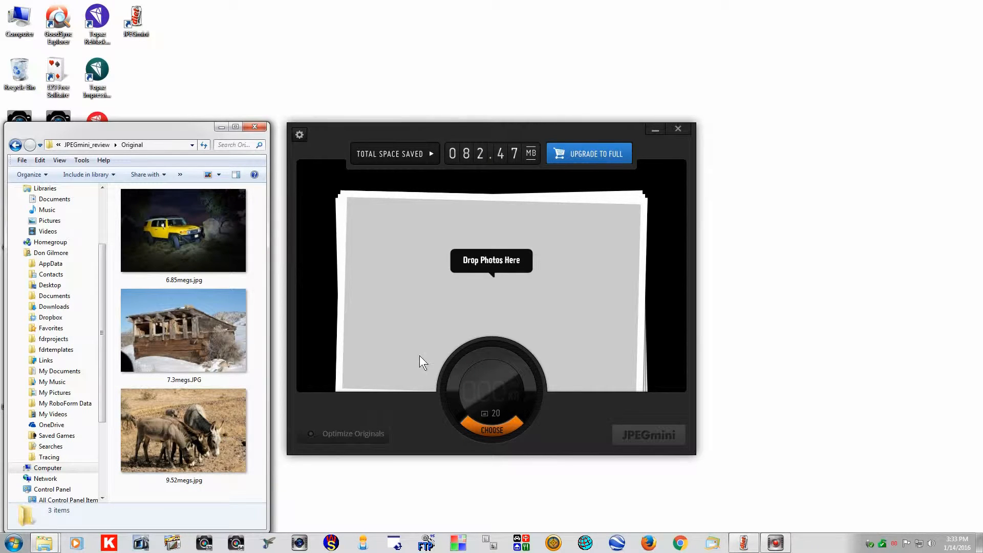
mouse_move(406, 234)
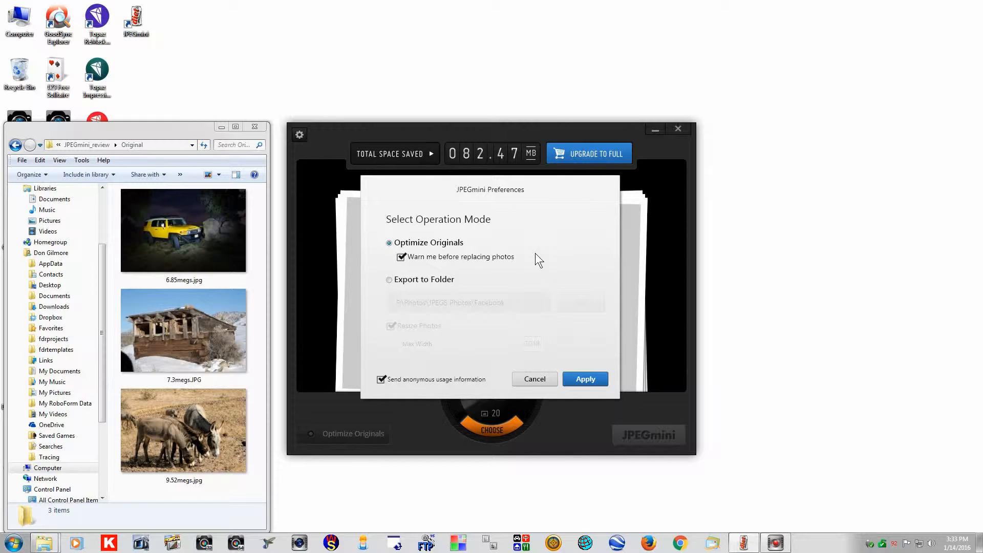
mouse_move(498, 275)
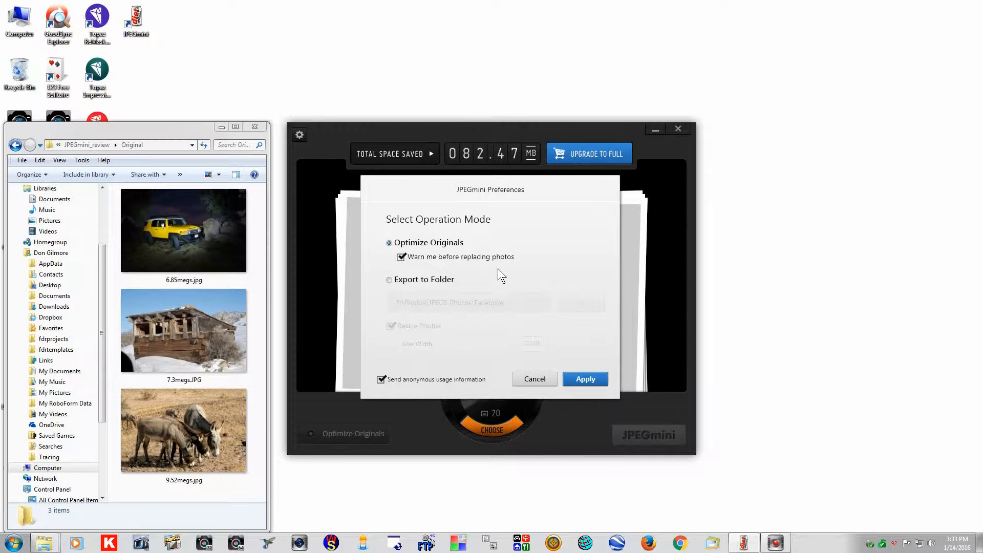
Step: Choose Optimize Originals instead of Export to Folder and apply the setting
click(389, 279)
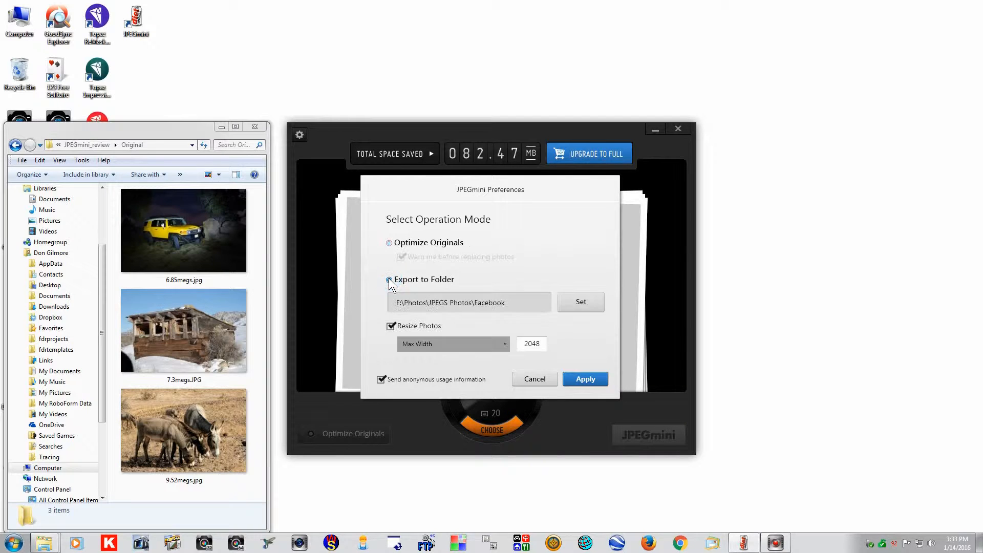
click(389, 279)
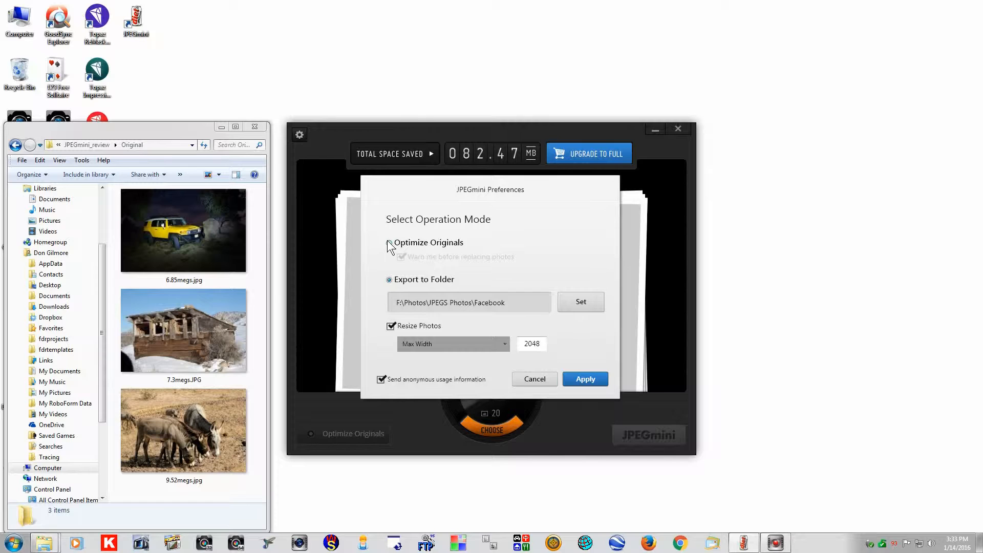
click(389, 243)
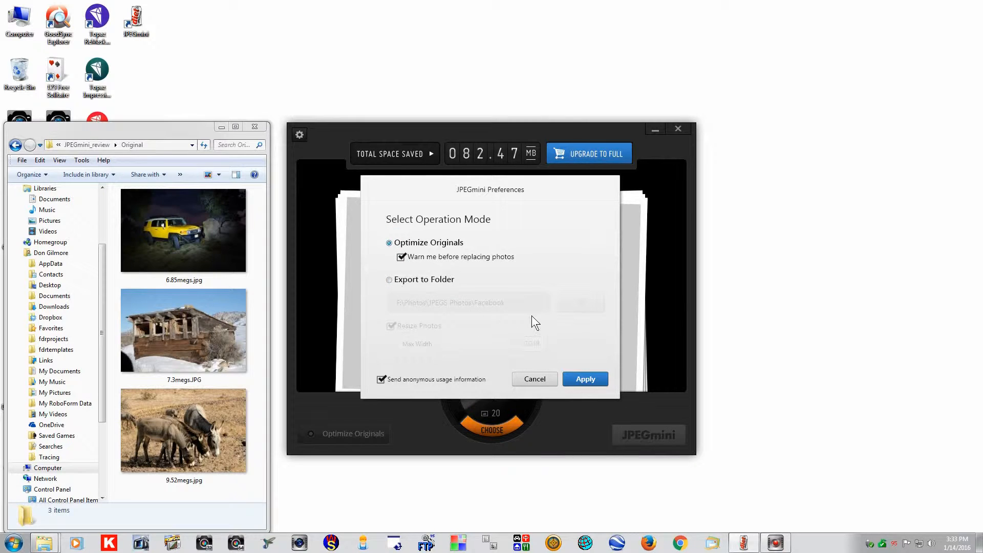
click(585, 379)
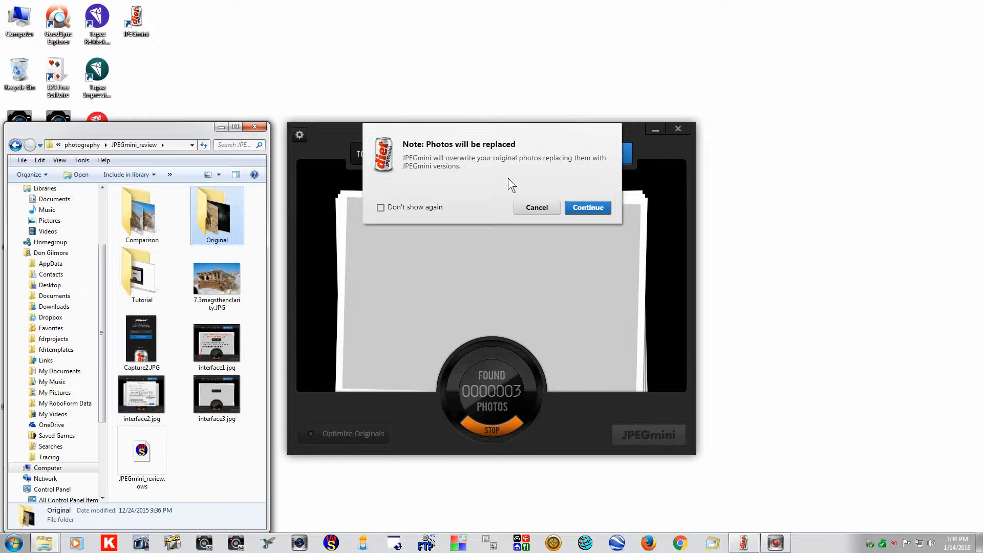
mouse_move(530, 191)
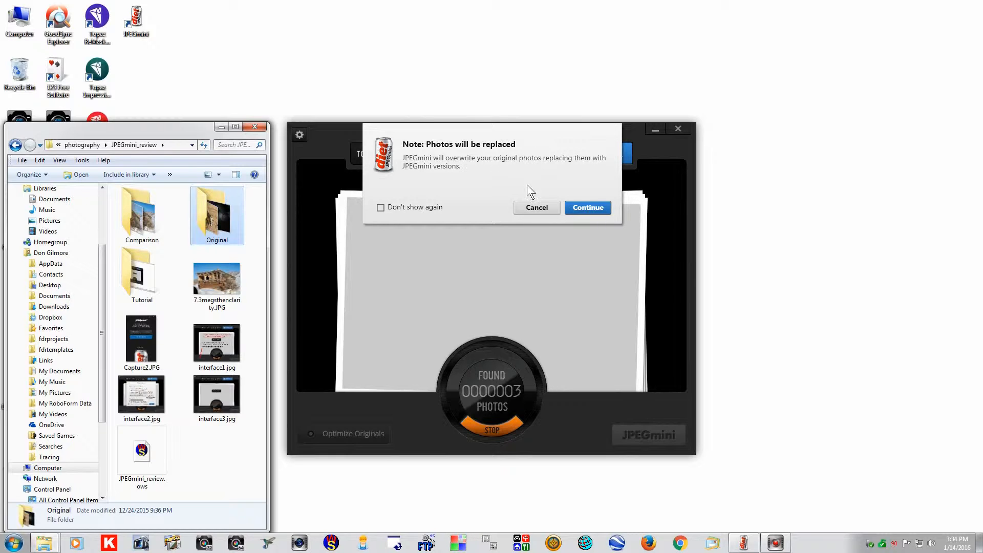
Step: Accept the warning that the three original photos will be replaced
click(586, 207)
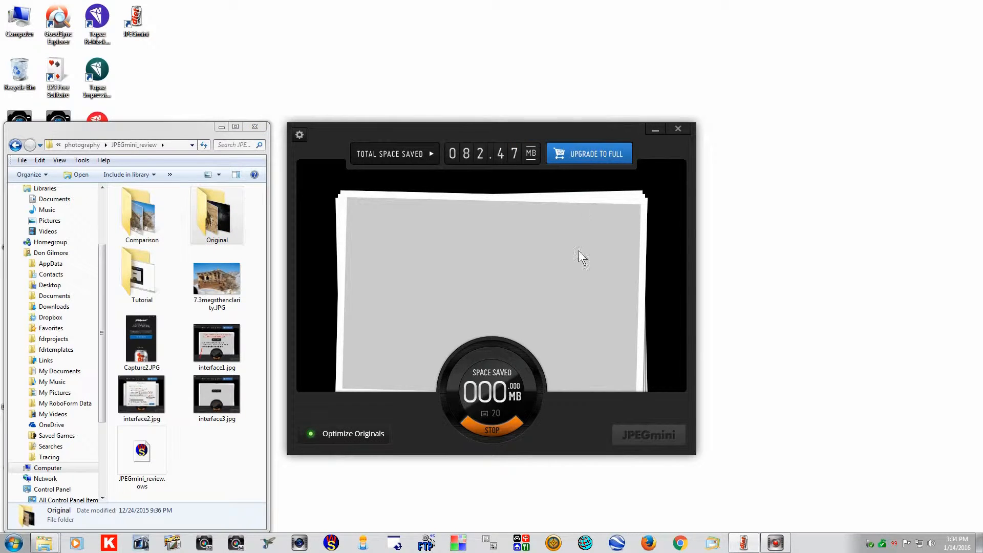
mouse_move(651, 321)
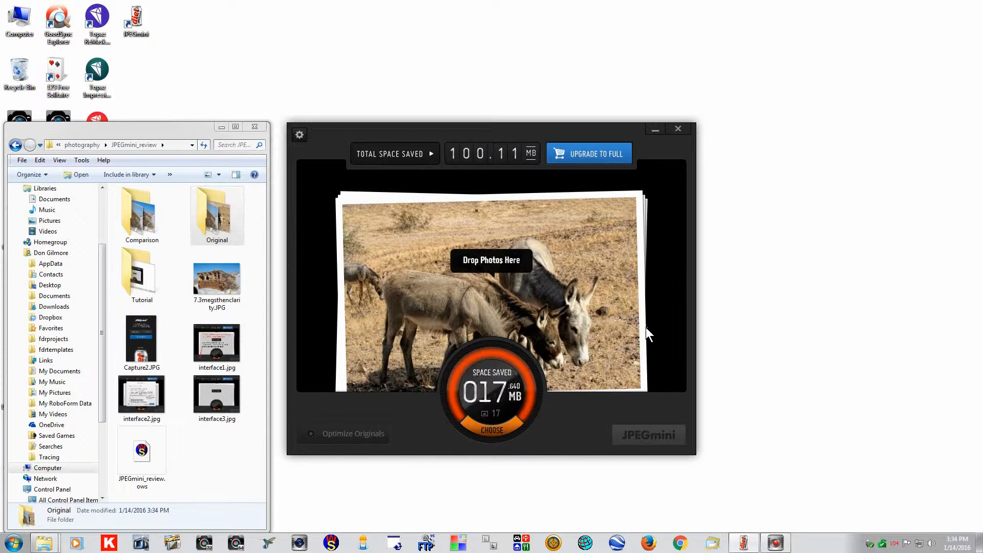
Step: Open the Original folder and select the night photo of the yellow truck
click(216, 213)
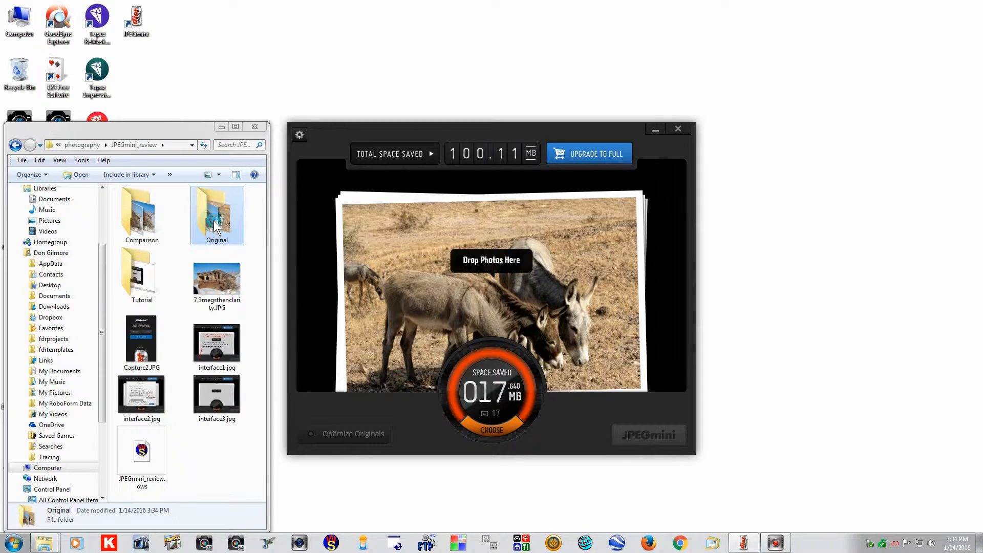
double_click(216, 215)
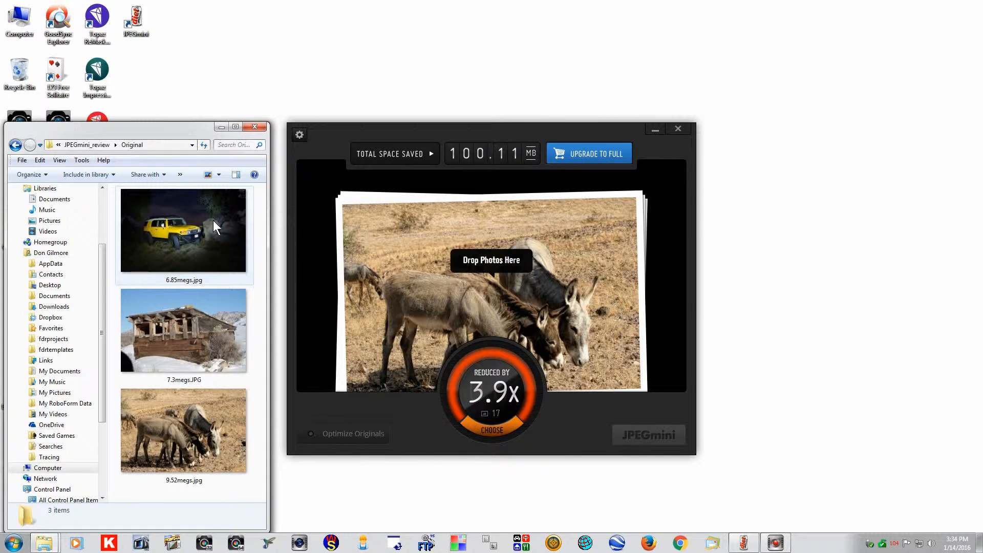
mouse_move(209, 255)
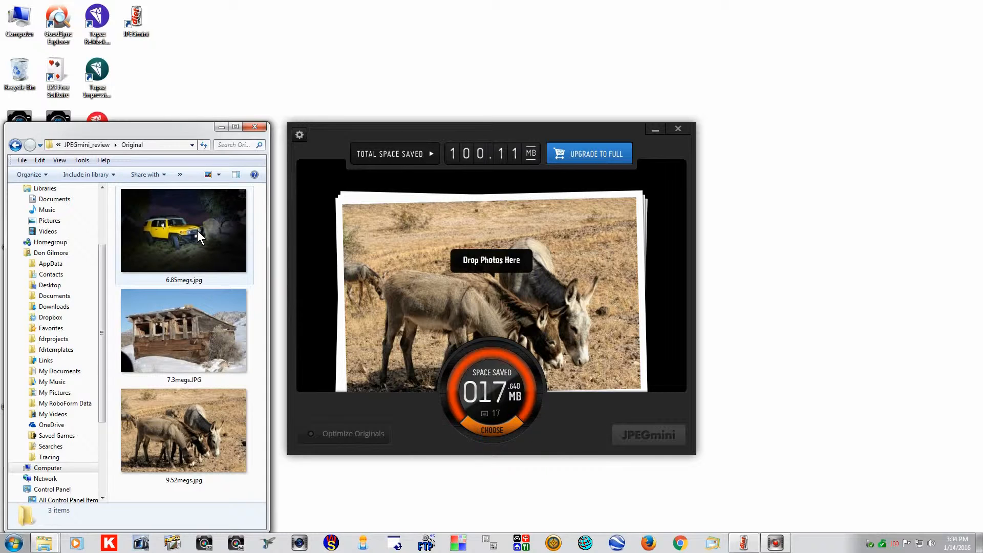
click(184, 230)
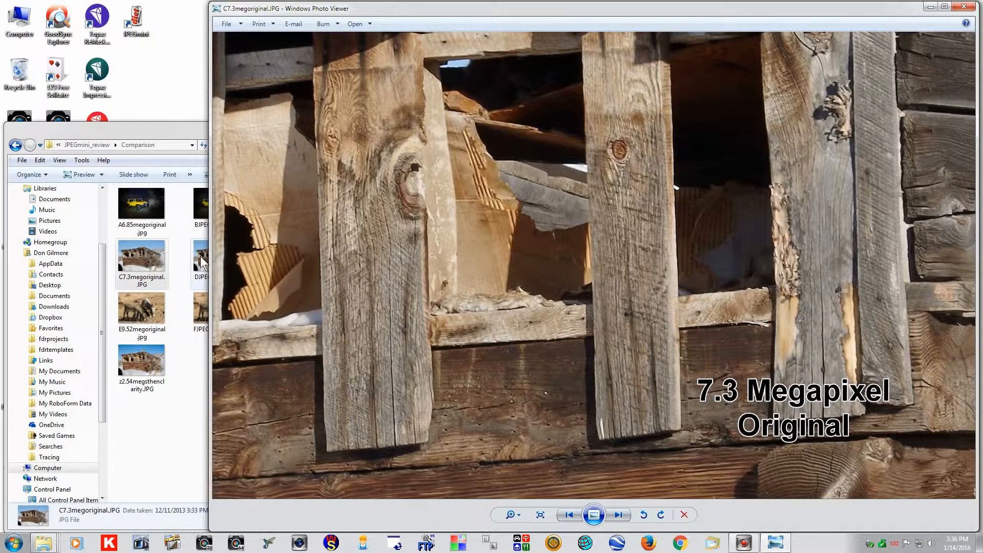
Step: Open DJPEGmini2.36meg.JPG and view it at actual size
double_click(202, 257)
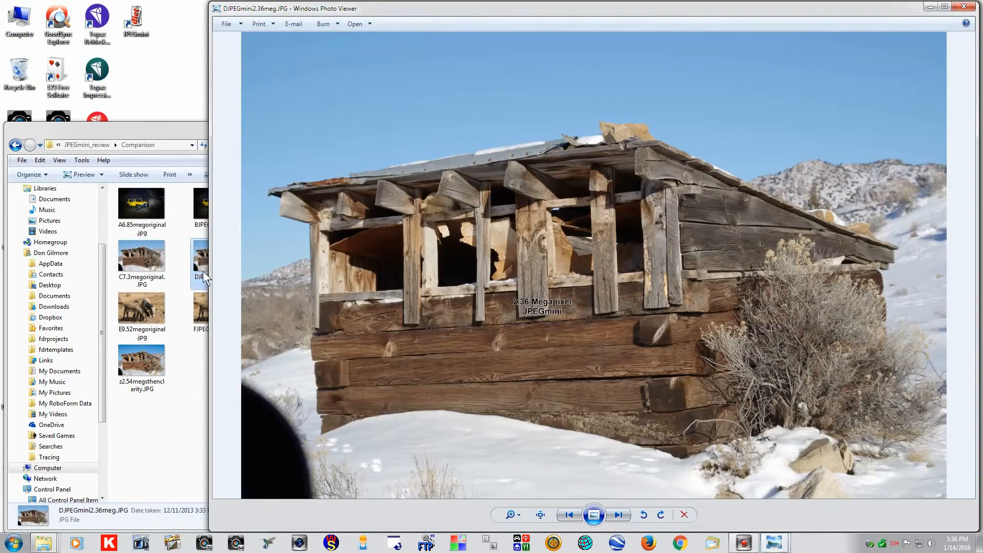
click(541, 514)
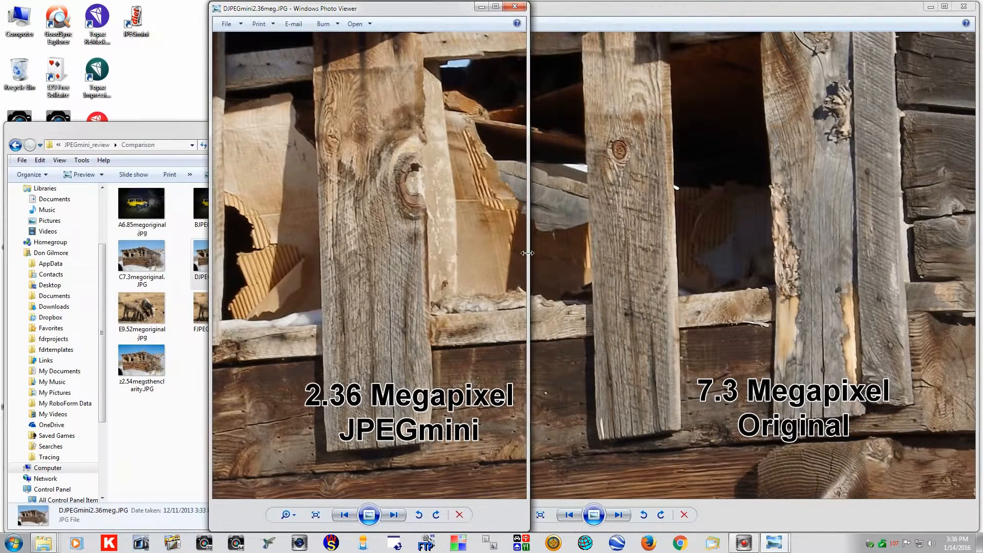
Step: Resize the JPEGmini viewer back and forth over the original, finally covering it
drag(527, 253, 677, 245)
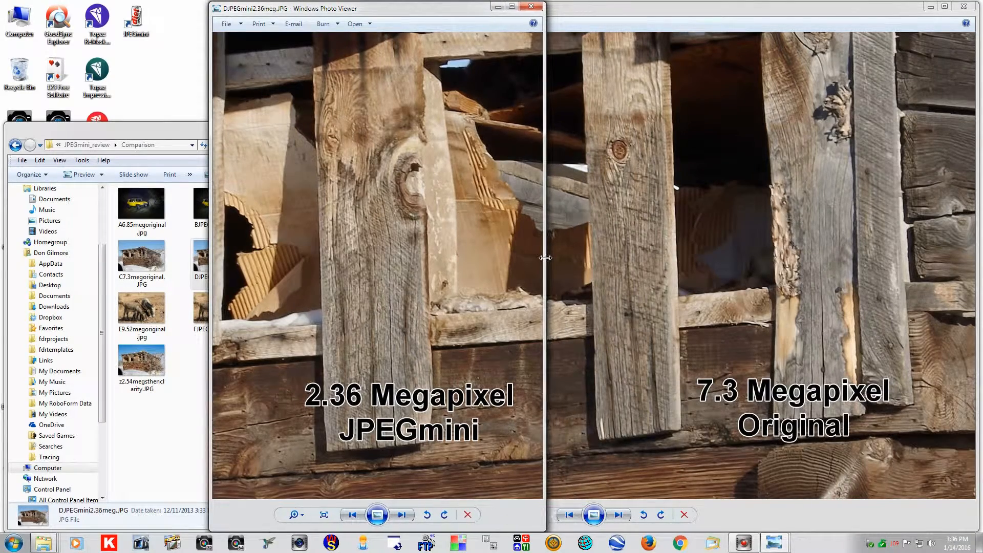
drag(546, 257, 447, 260)
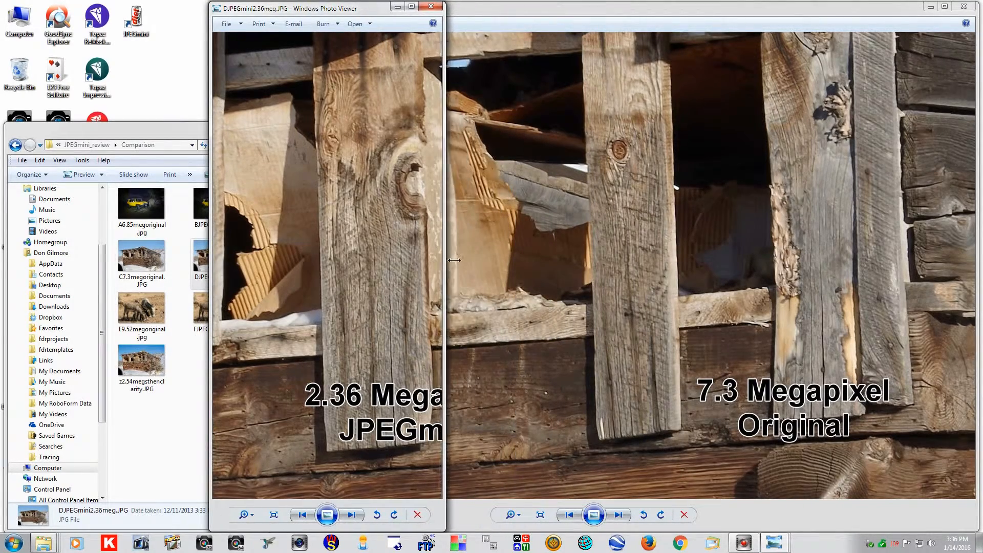
drag(444, 261, 643, 274)
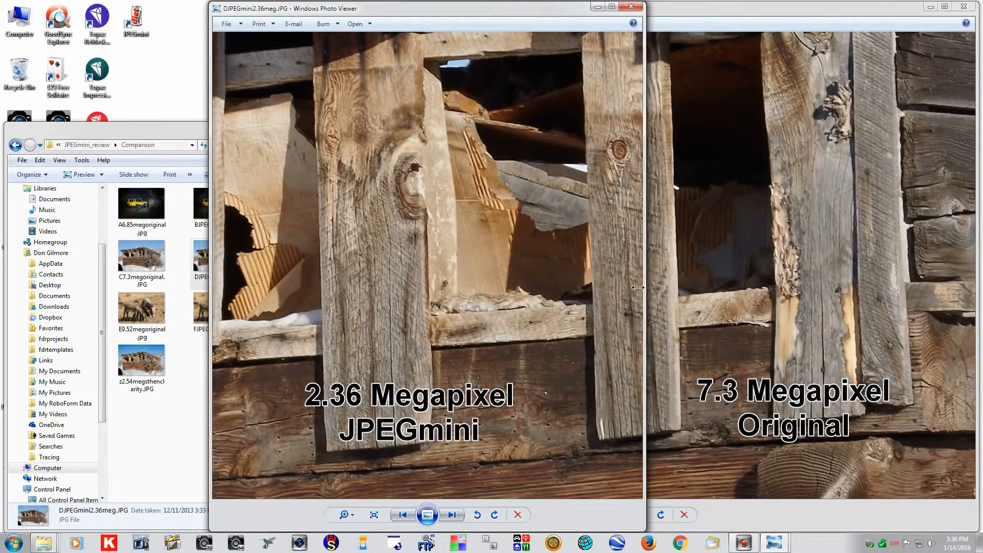
drag(644, 287, 583, 293)
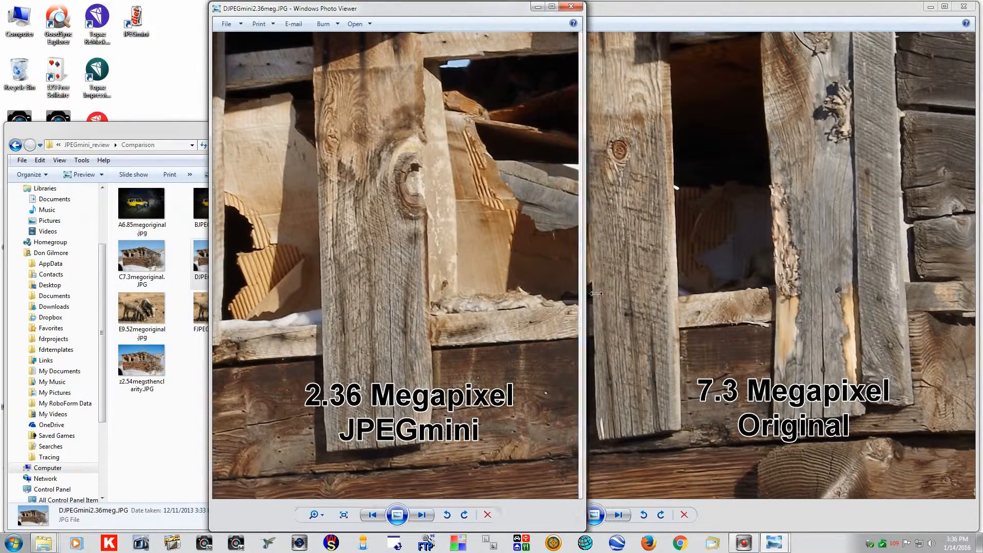
drag(583, 293, 608, 297)
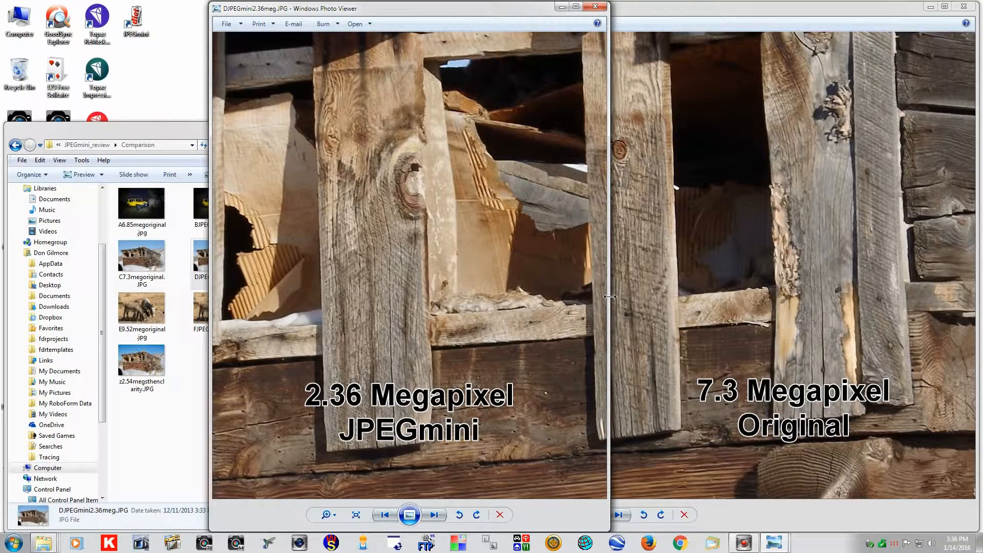
drag(608, 296, 475, 313)
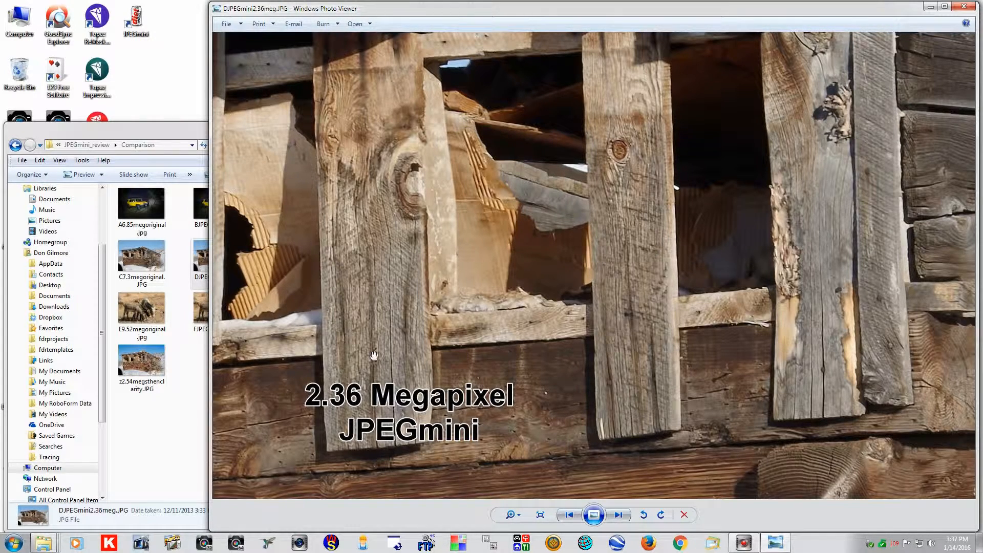
mouse_move(360, 334)
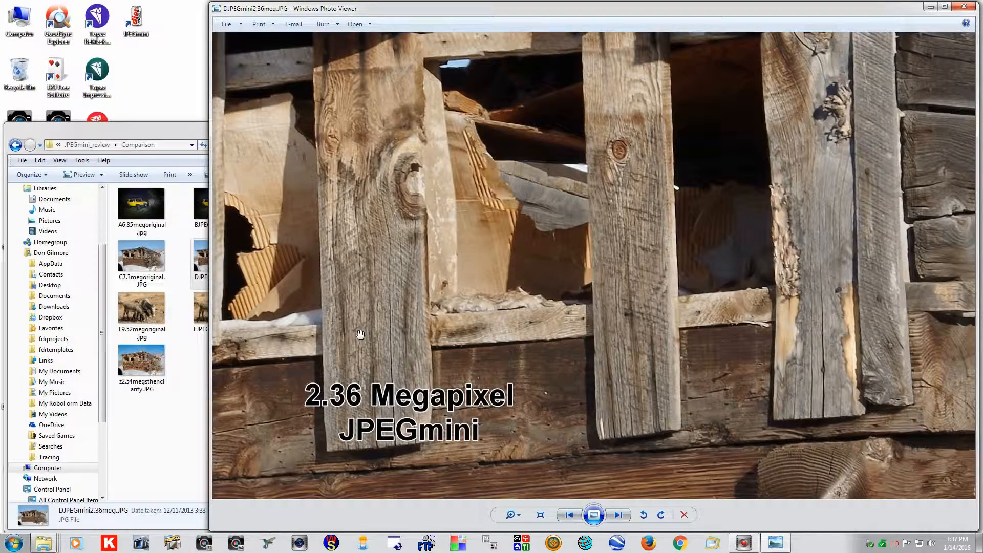
Step: Advance to z2.54megsthenclarity.JPG, the Topaz Clarity-enhanced cabin photo
click(142, 361)
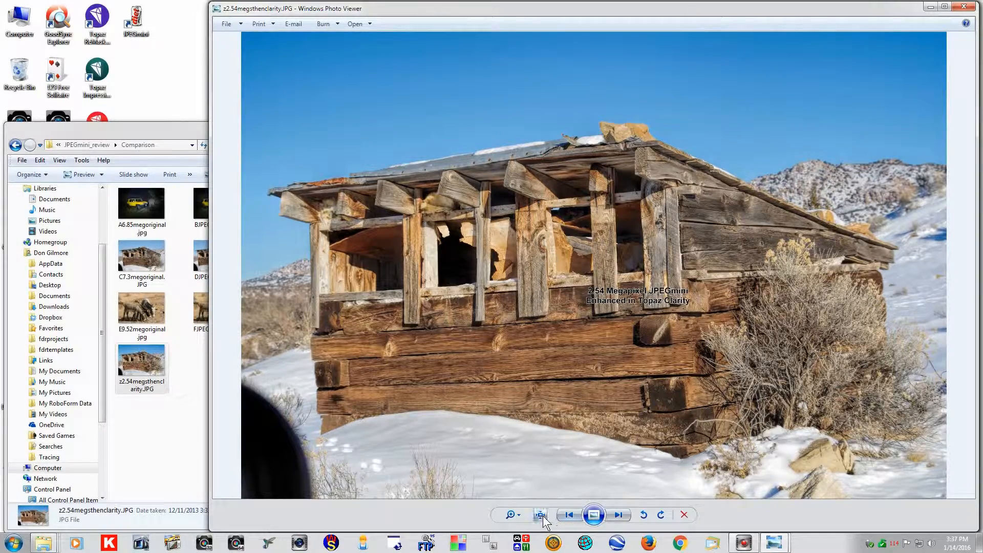
Step: View the enhanced cabin photo at actual size and widen its window over the original
click(541, 514)
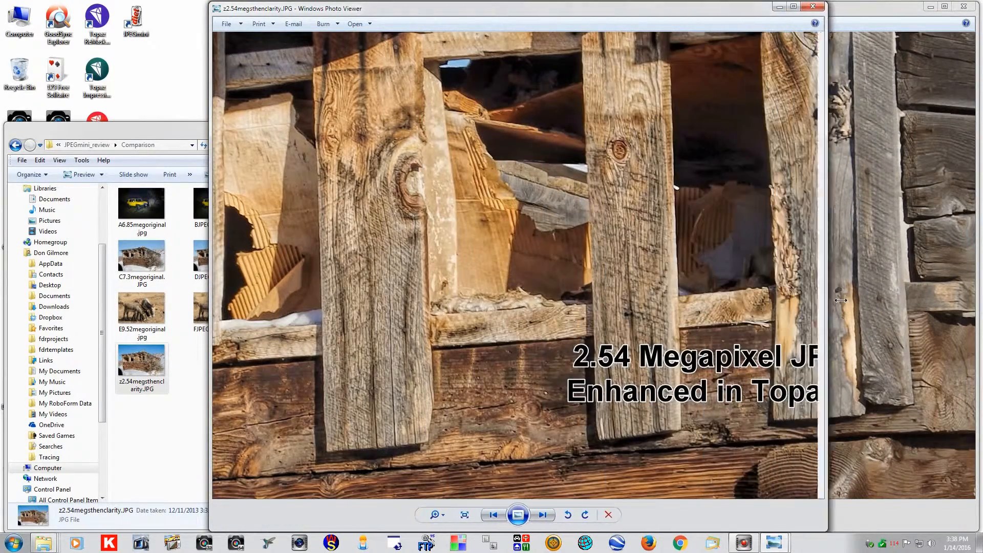
drag(841, 300, 953, 304)
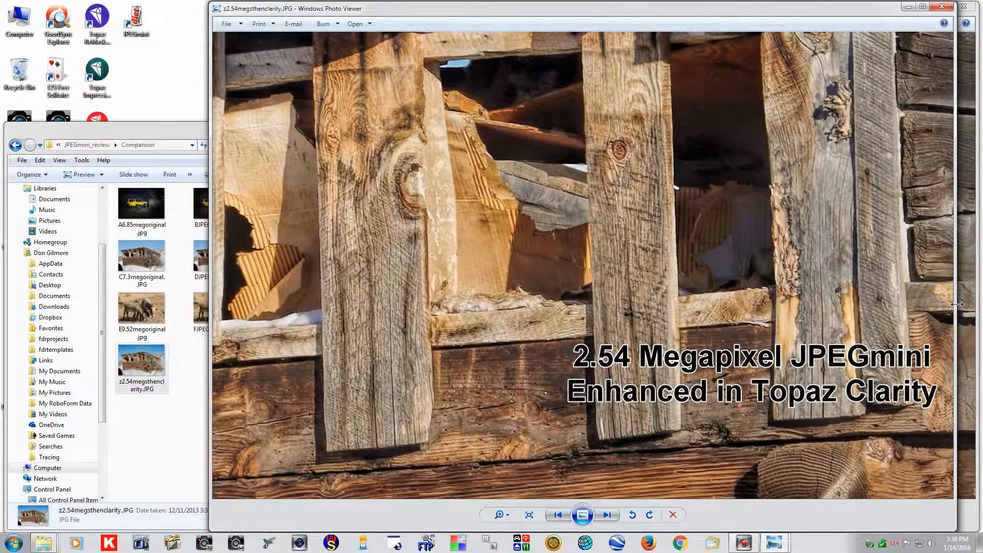
drag(953, 304, 862, 311)
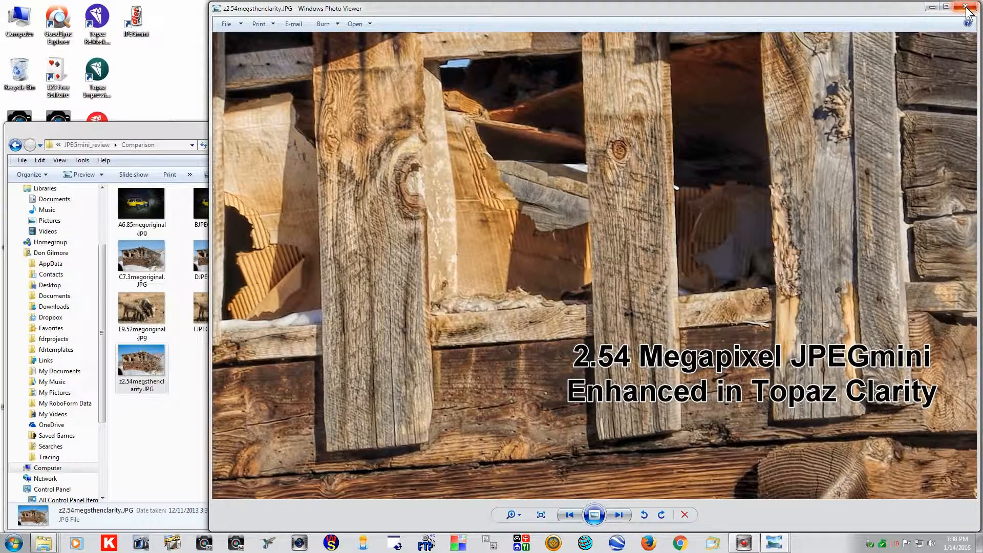
mouse_move(967, 11)
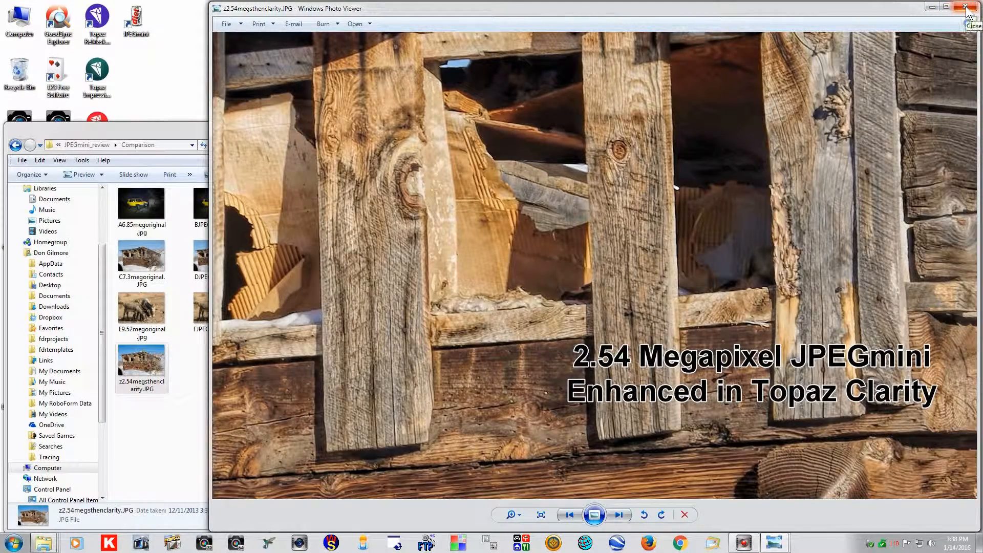